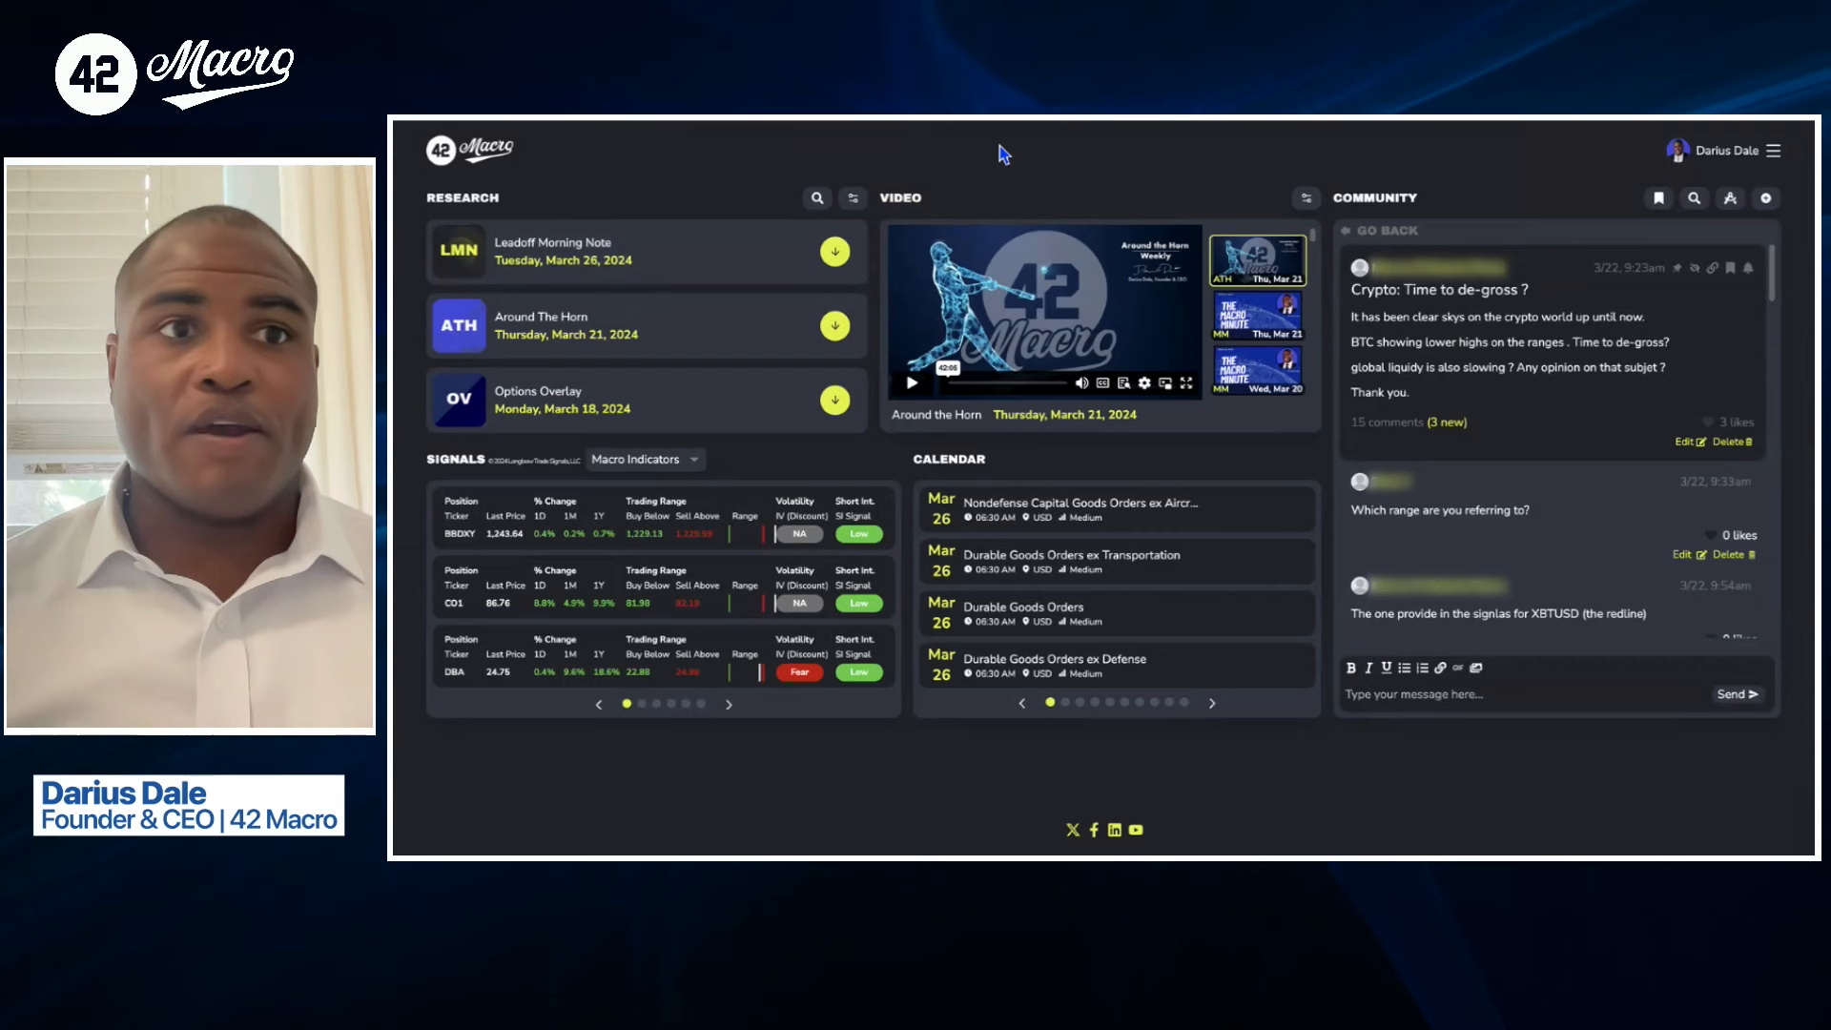
mouse_move(710, 561)
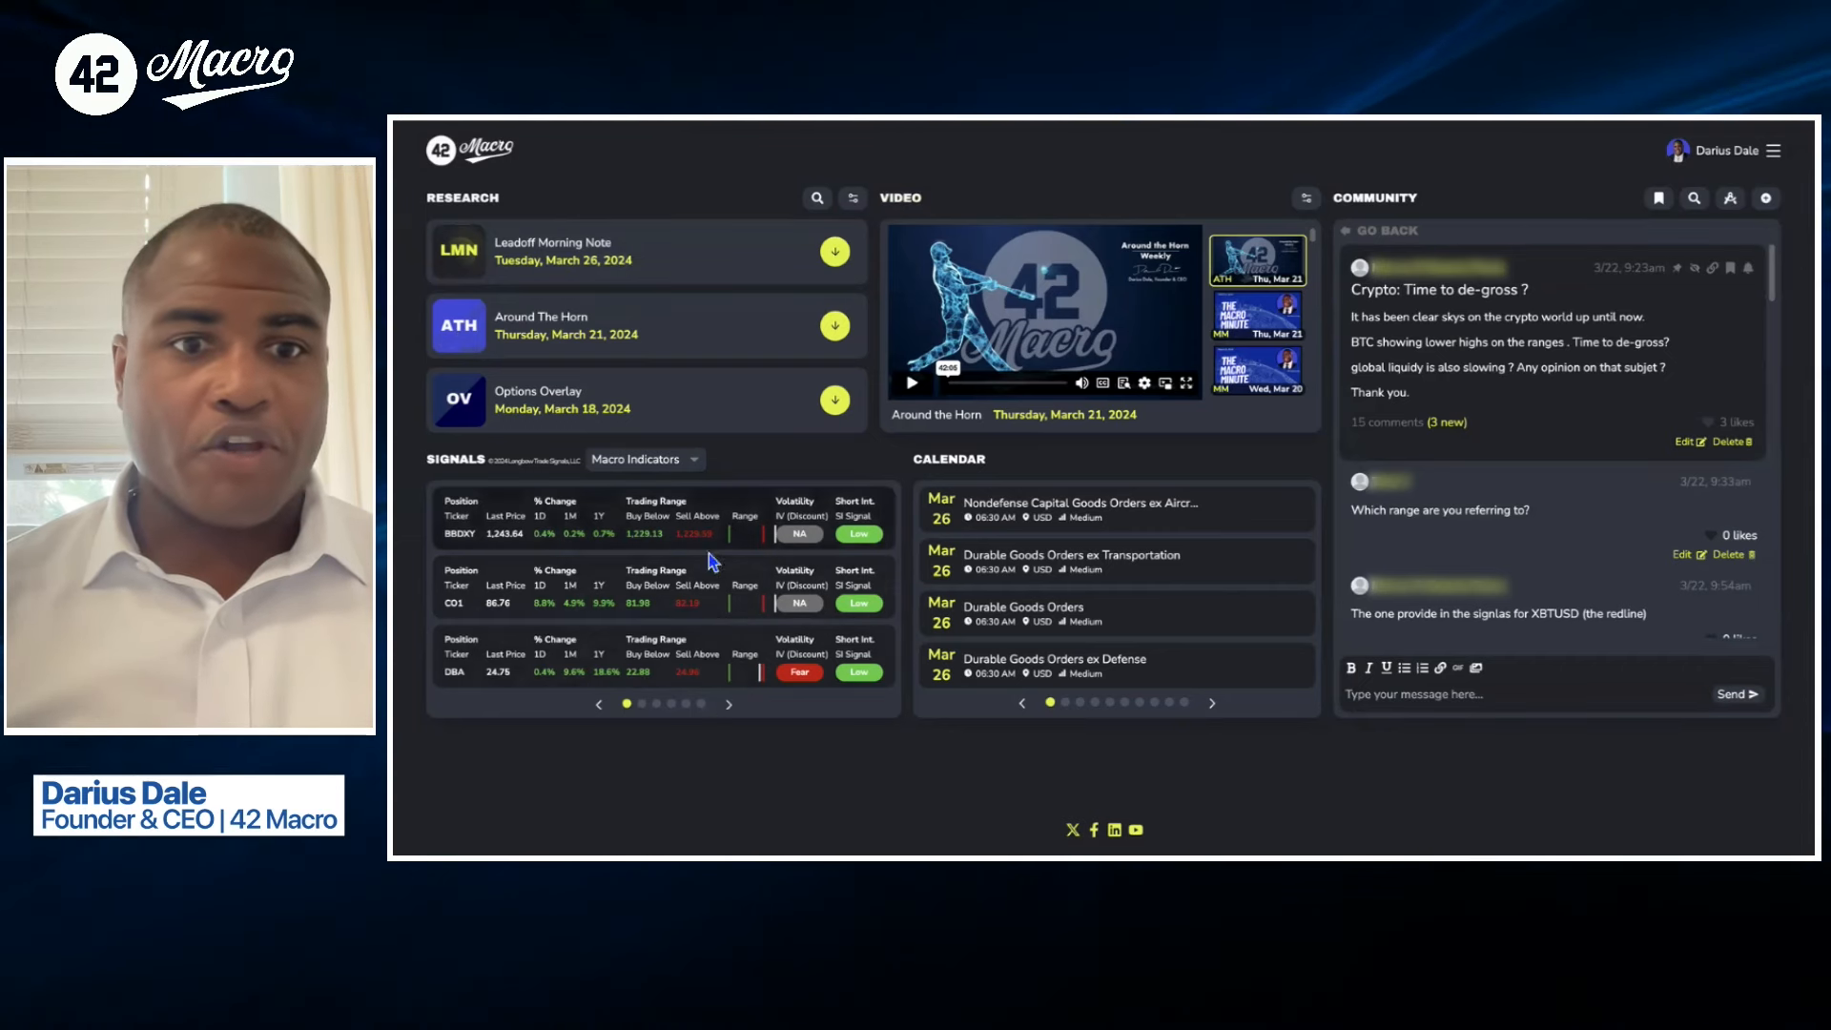
left_click(459, 527)
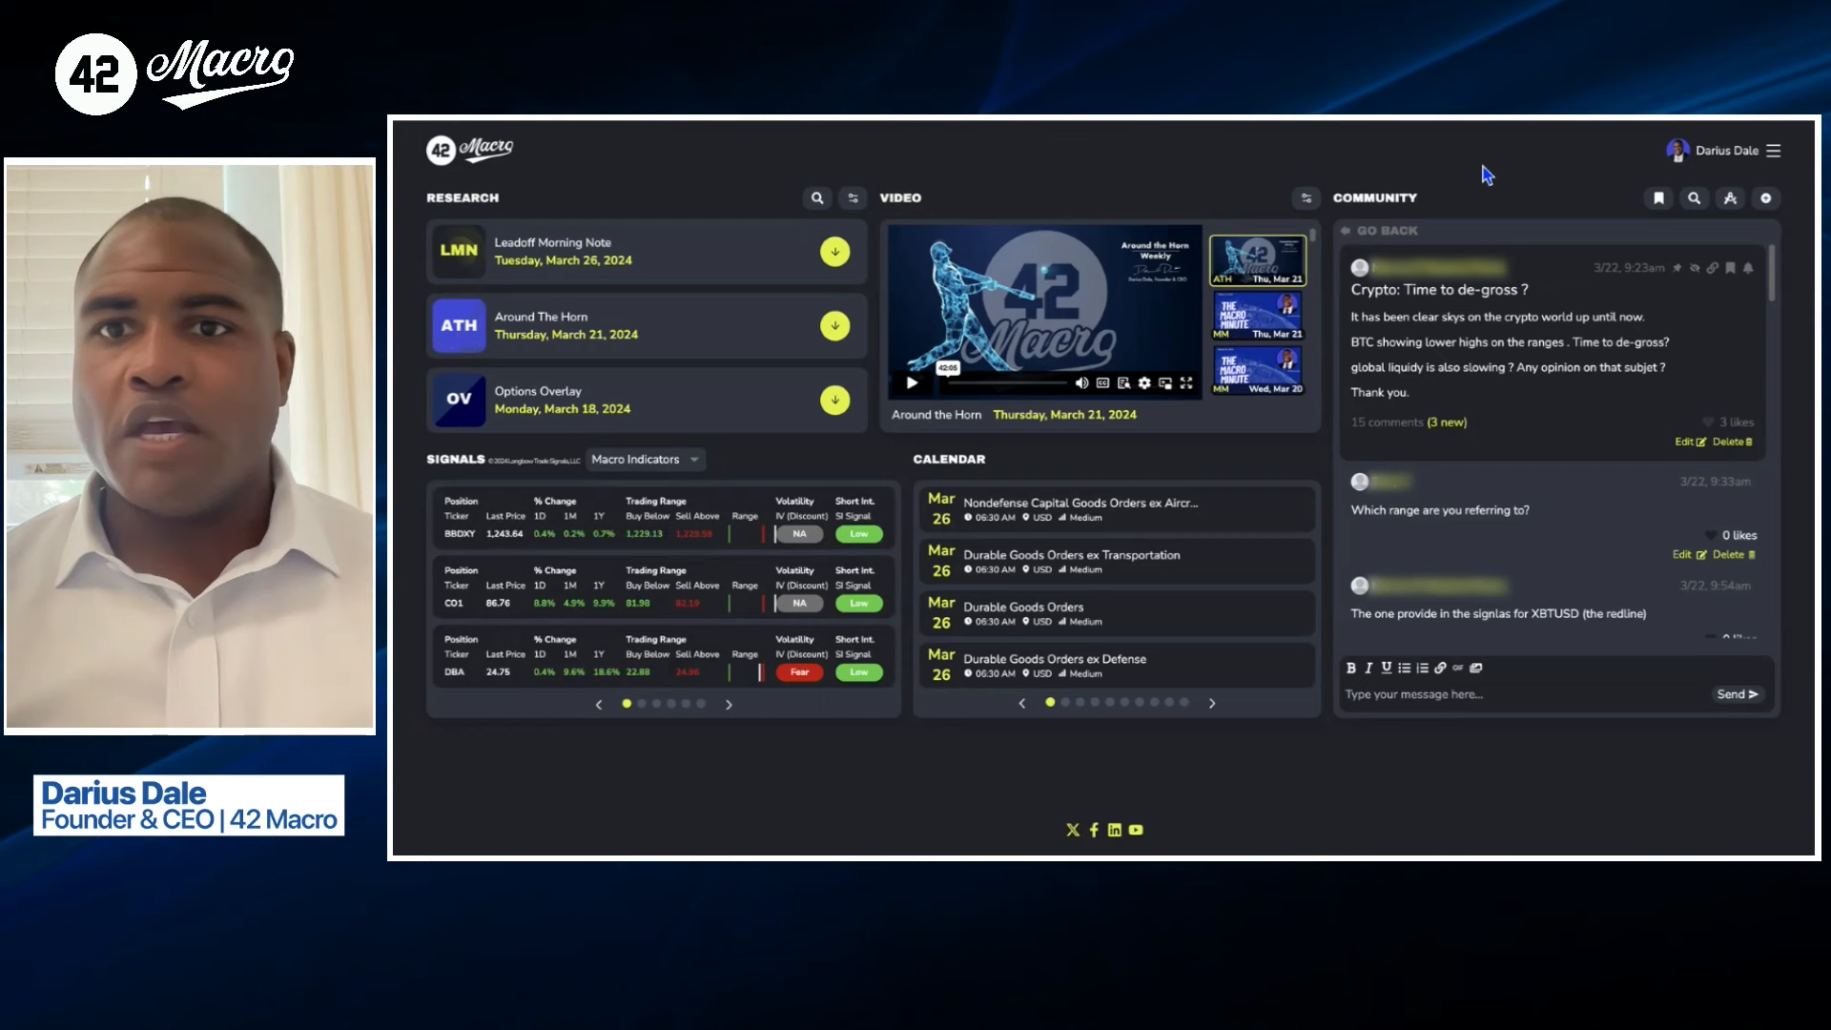
mouse_move(1545, 181)
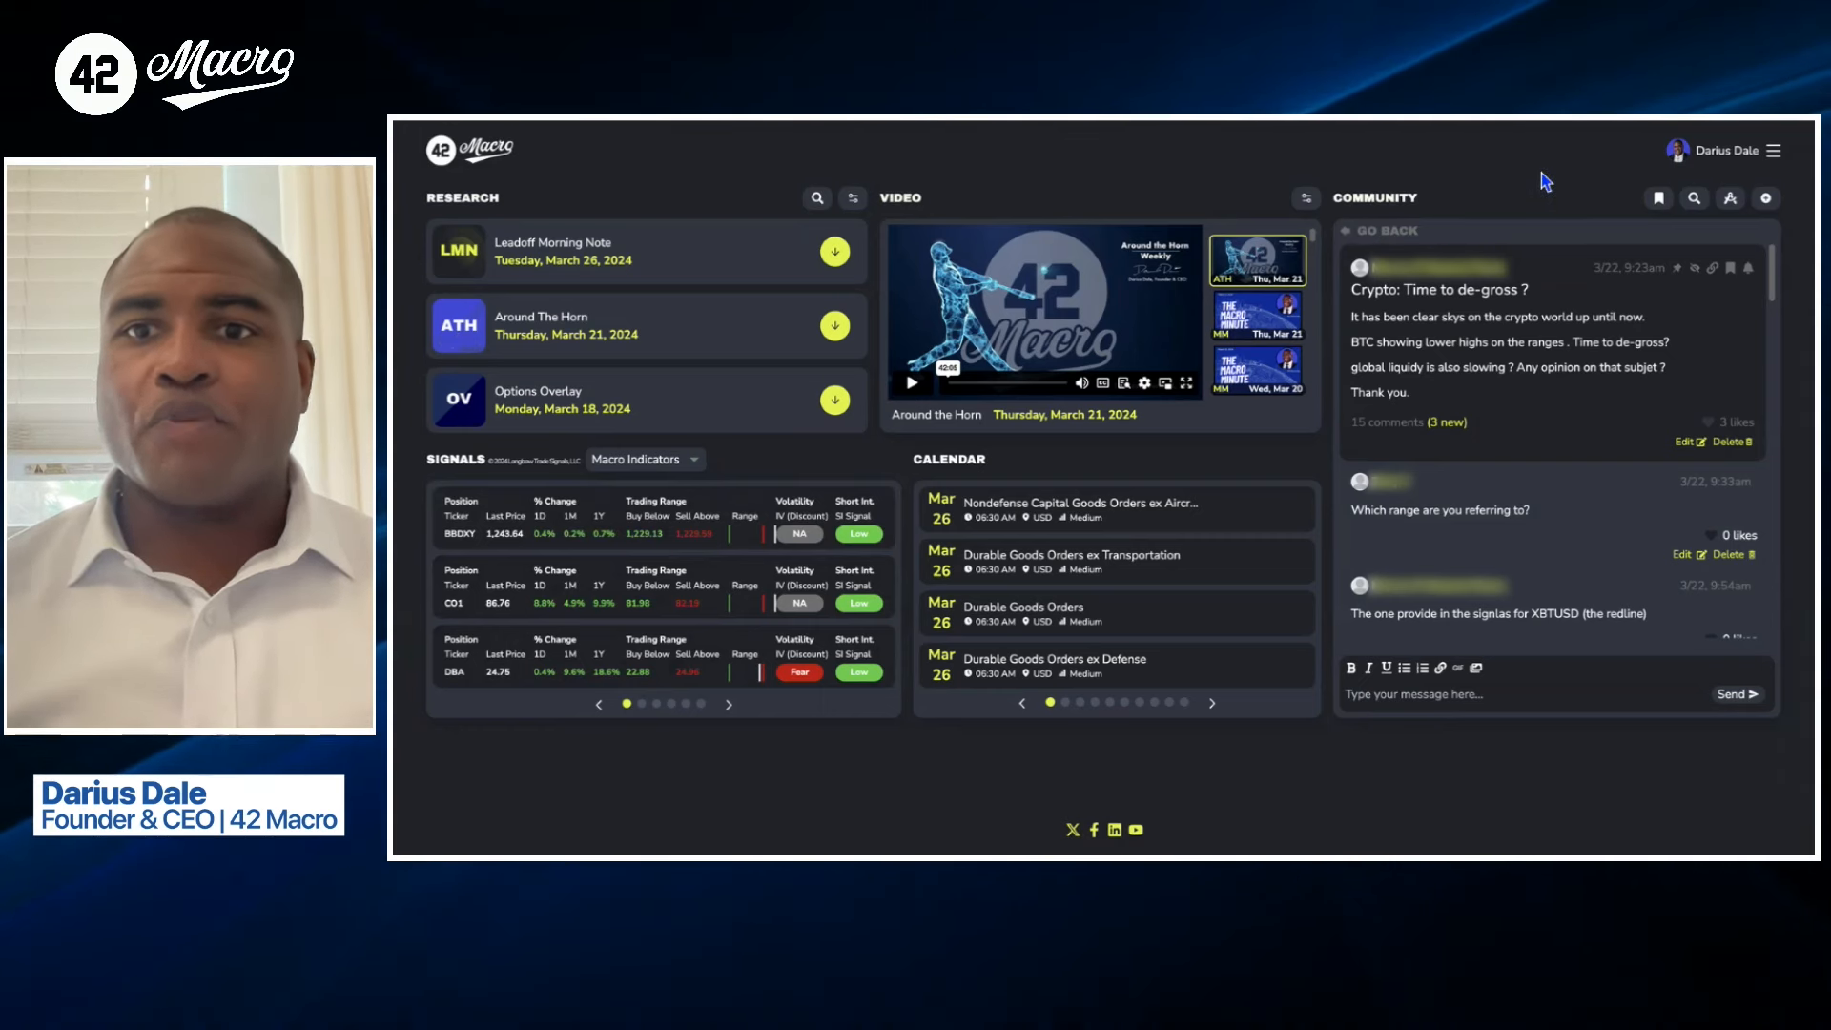